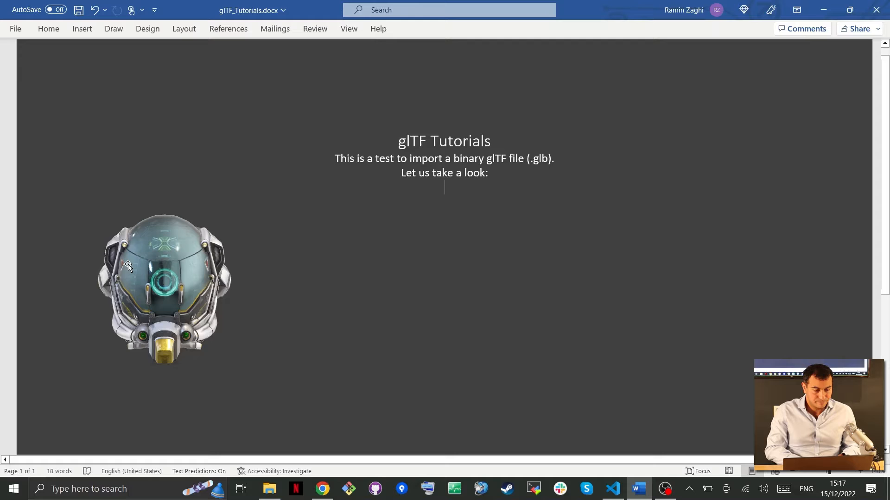
Step: In Blender, bring up File > Export and point at the glTF 2.0 (.glb/.gltf) option
left_click_drag(128, 267, 413, 268)
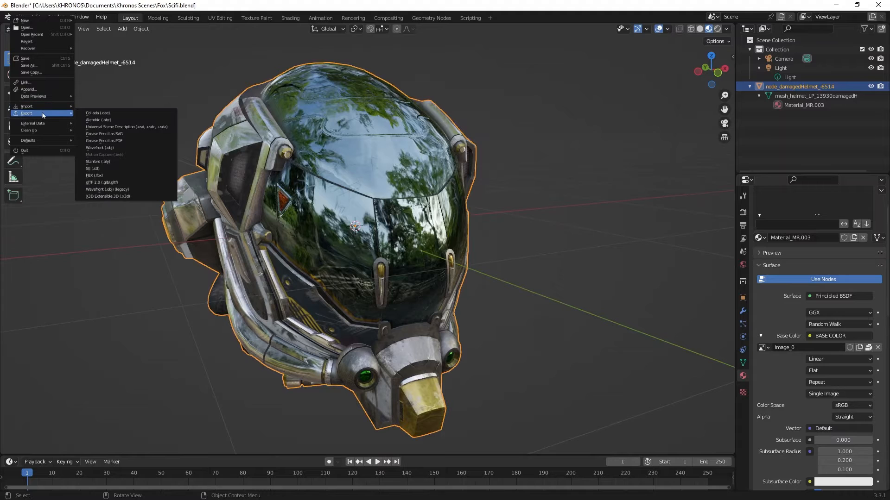
mouse_move(105, 183)
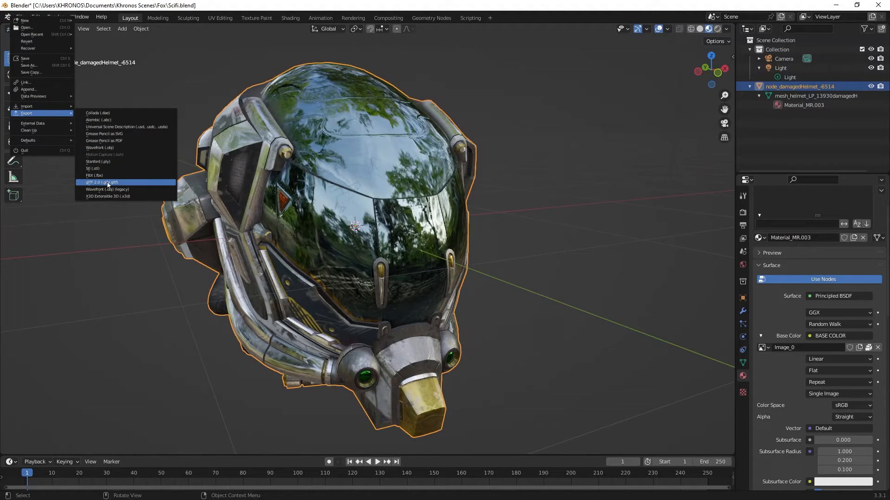